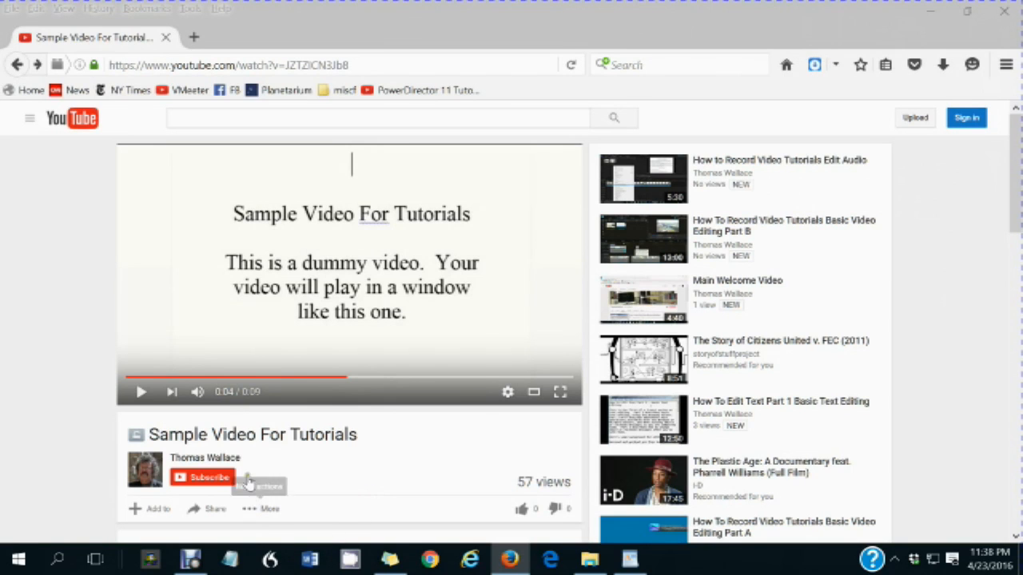
mouse_move(144, 467)
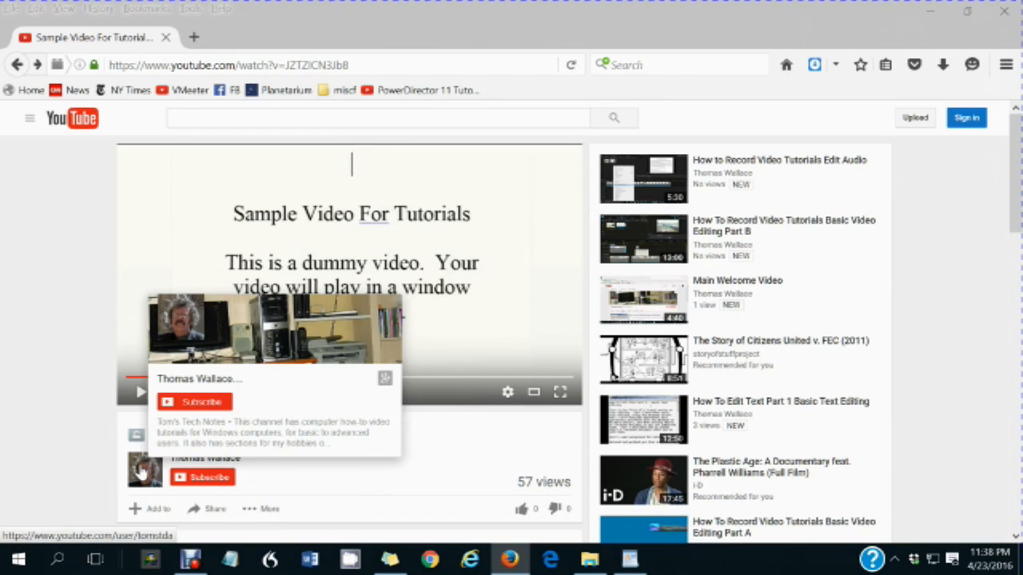
Step: Reveal the Start button's quick-tools list and the taskbar context menu that offer Task Manager
left_click(200, 378)
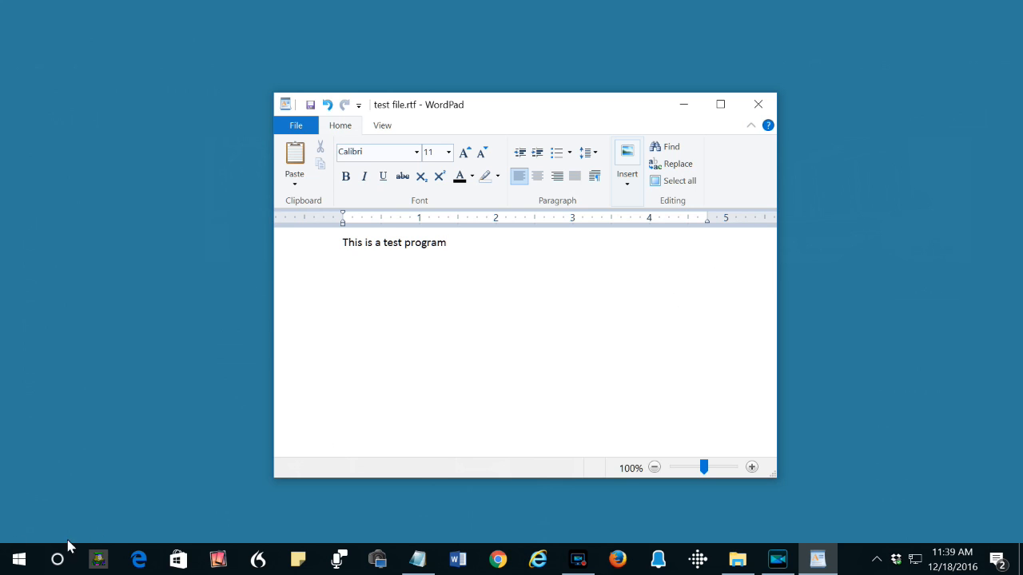
right_click(19, 559)
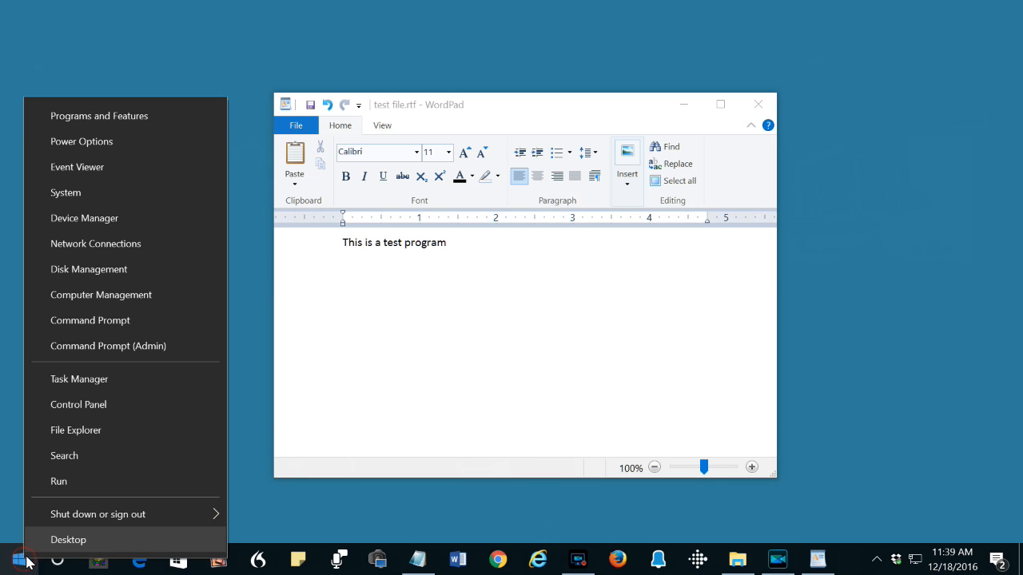
mouse_move(80, 379)
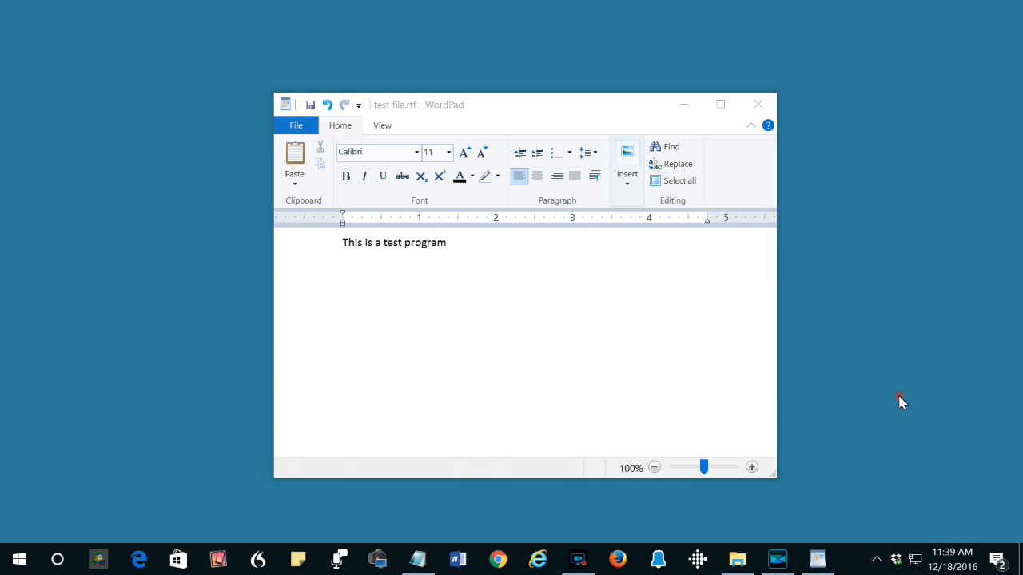
mouse_move(844, 531)
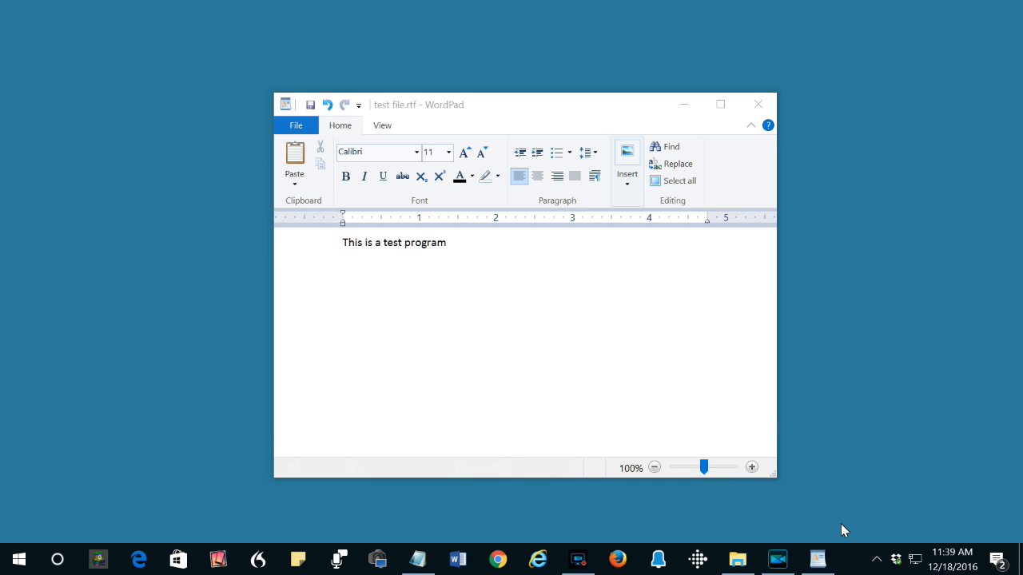
right_click(846, 559)
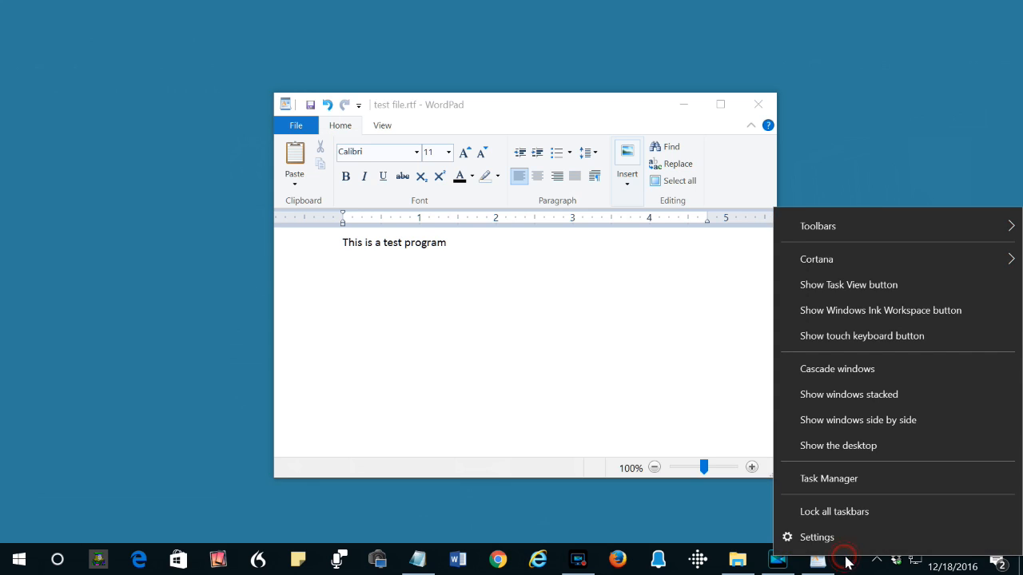
mouse_move(908, 259)
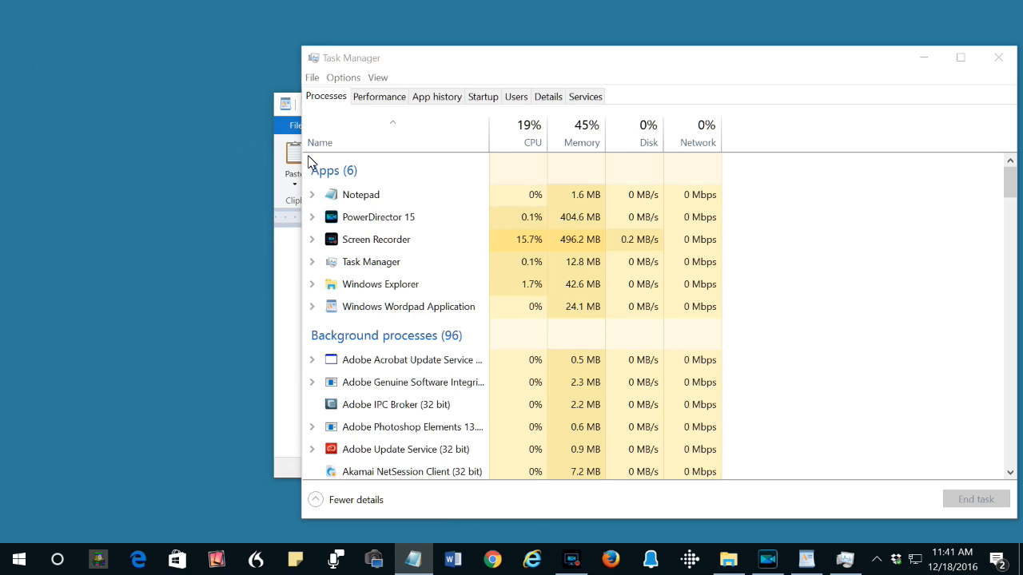
mouse_move(591, 64)
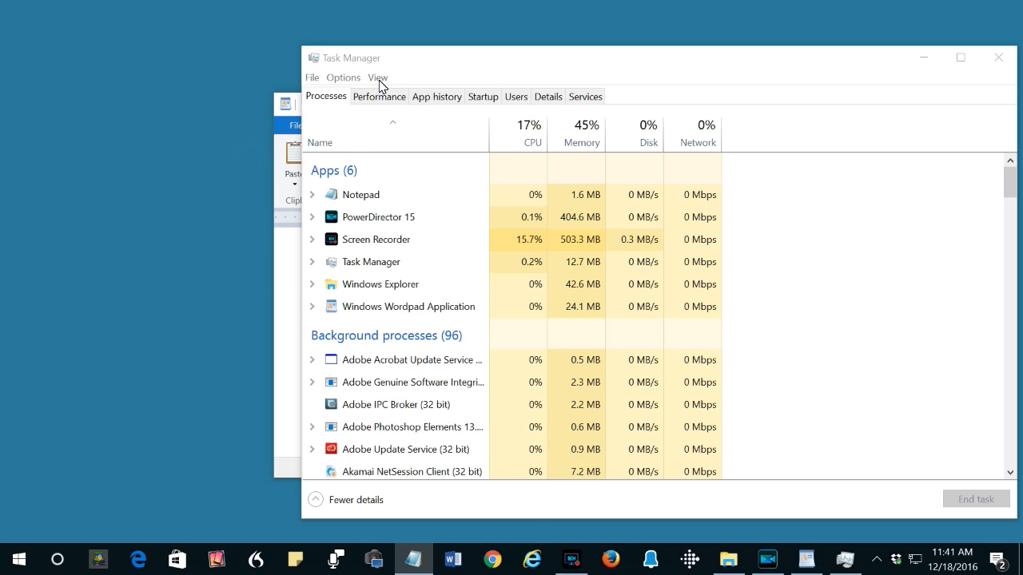
Step: Toggle Group by type off and back on so processes regroup into apps and background
left_click(377, 77)
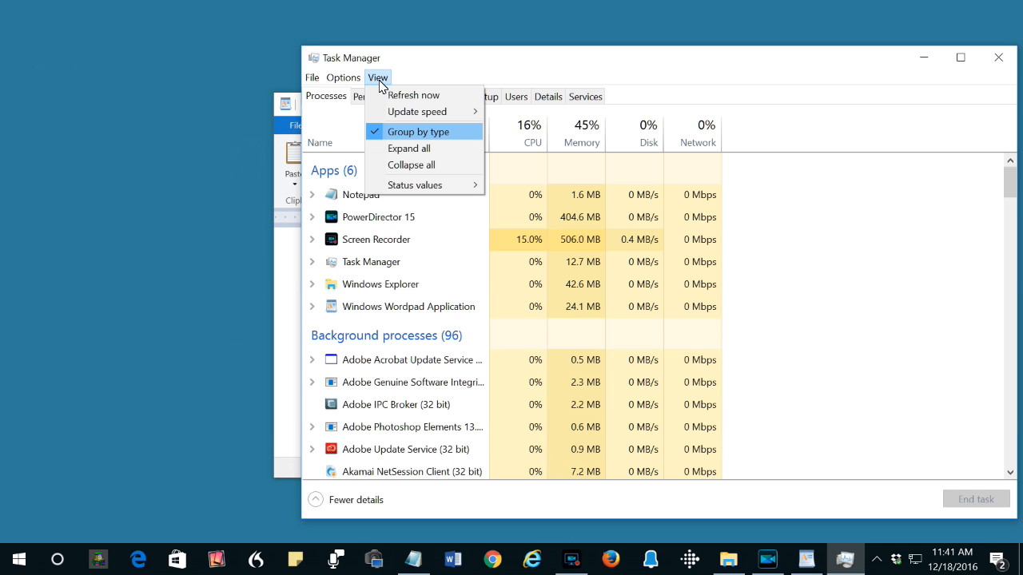
left_click(418, 131)
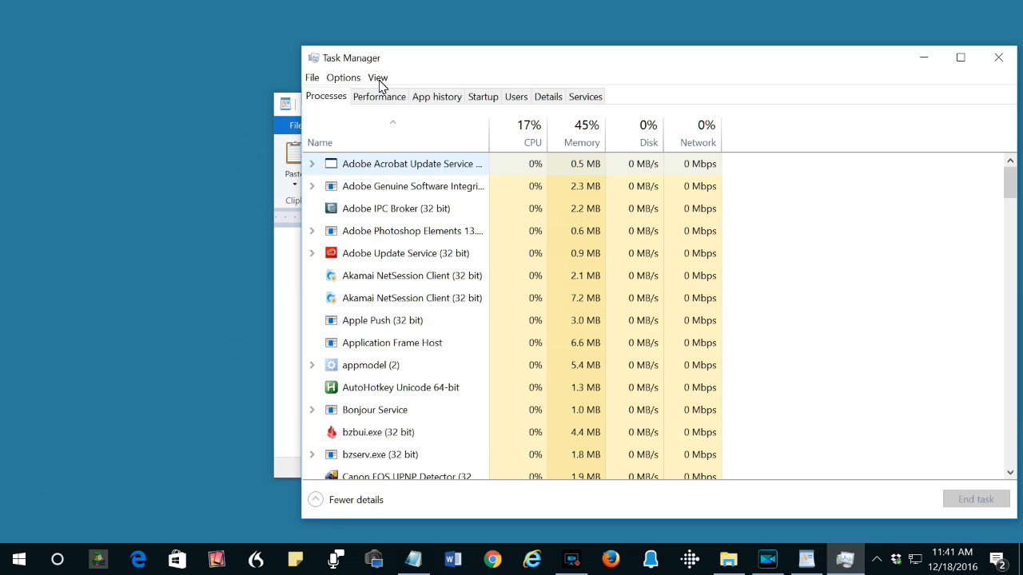
left_click(377, 77)
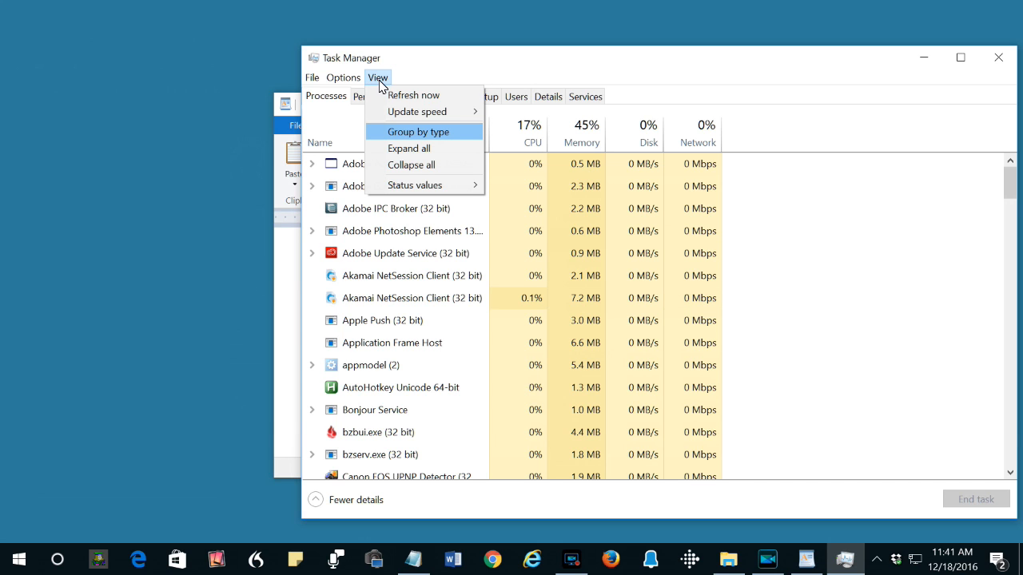
left_click(419, 131)
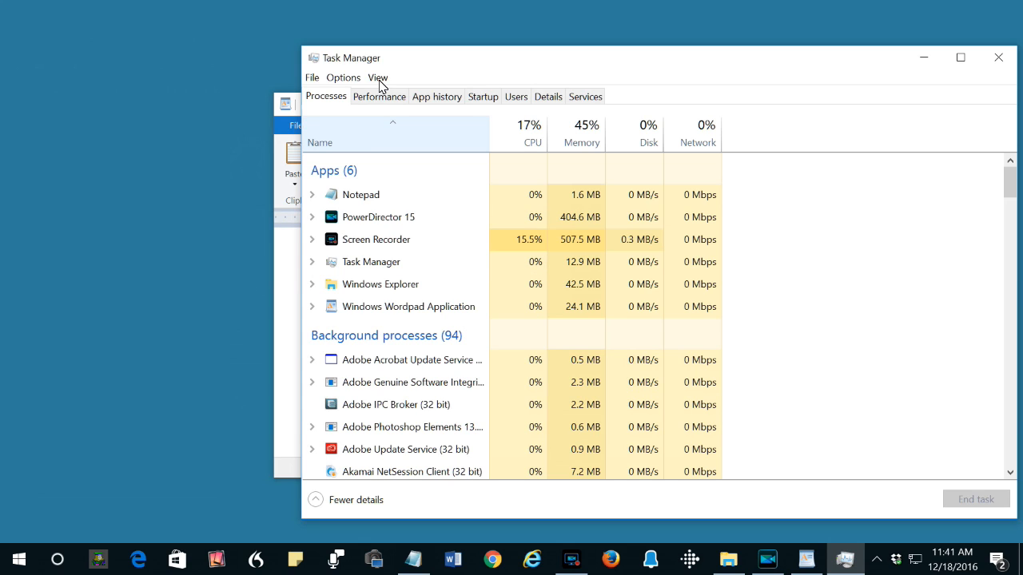
Step: End the hung Windows Wordpad Application task
left_click(409, 307)
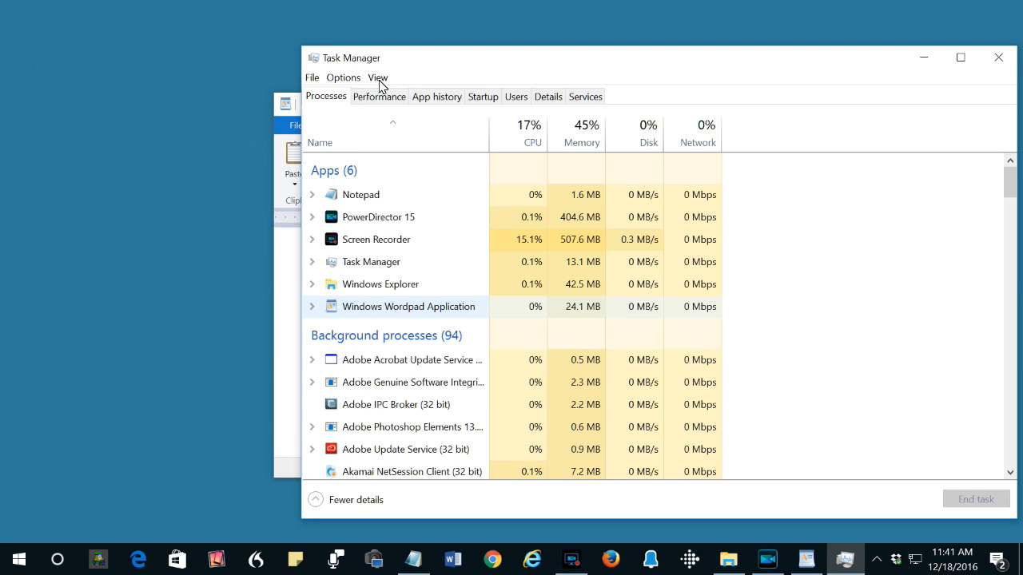
left_click(409, 306)
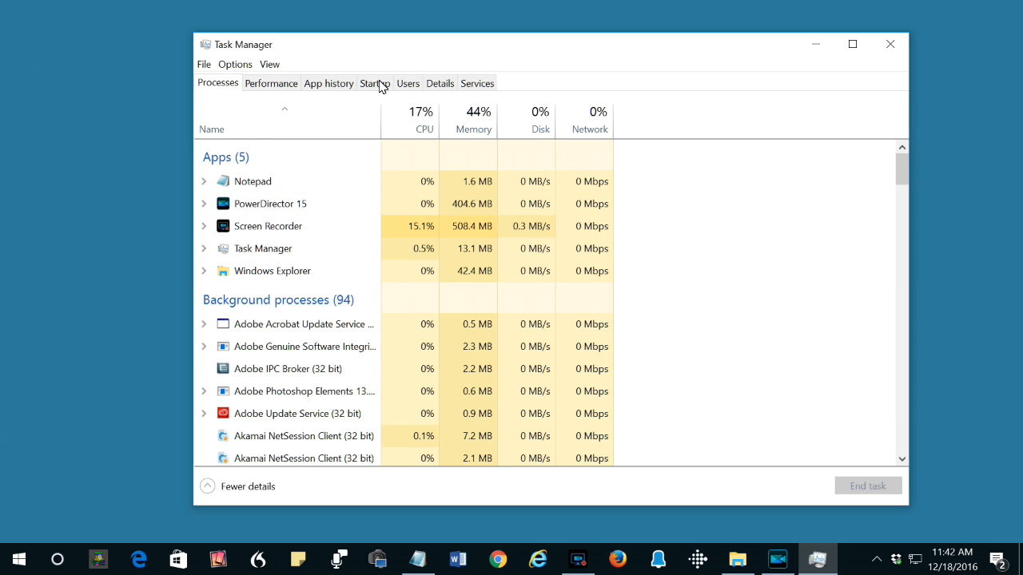
Step: Scroll to Background processes and select entries such as Photoshop Elements and Akamai NetSession Client
scroll("down", 3)
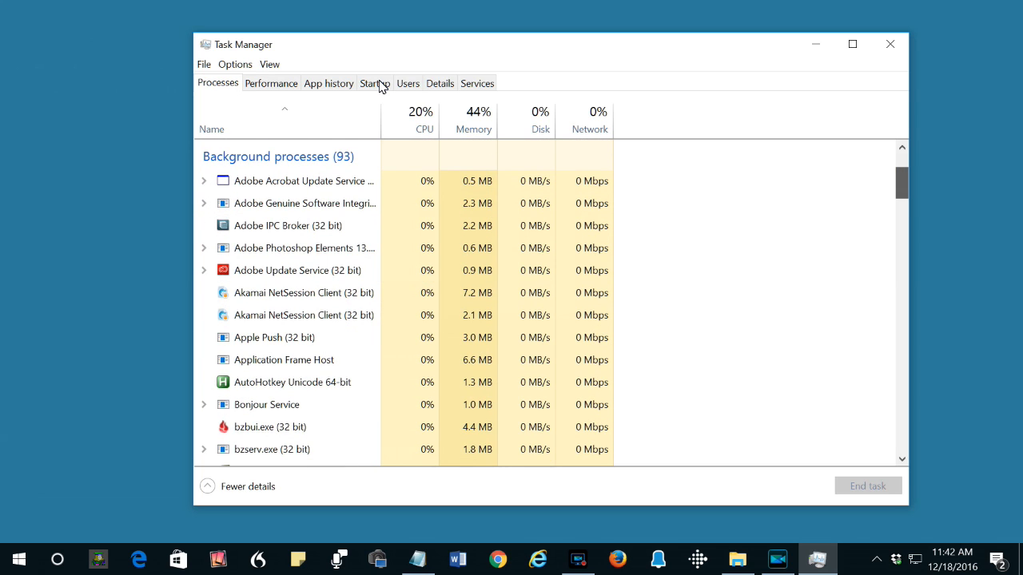
left_click(304, 203)
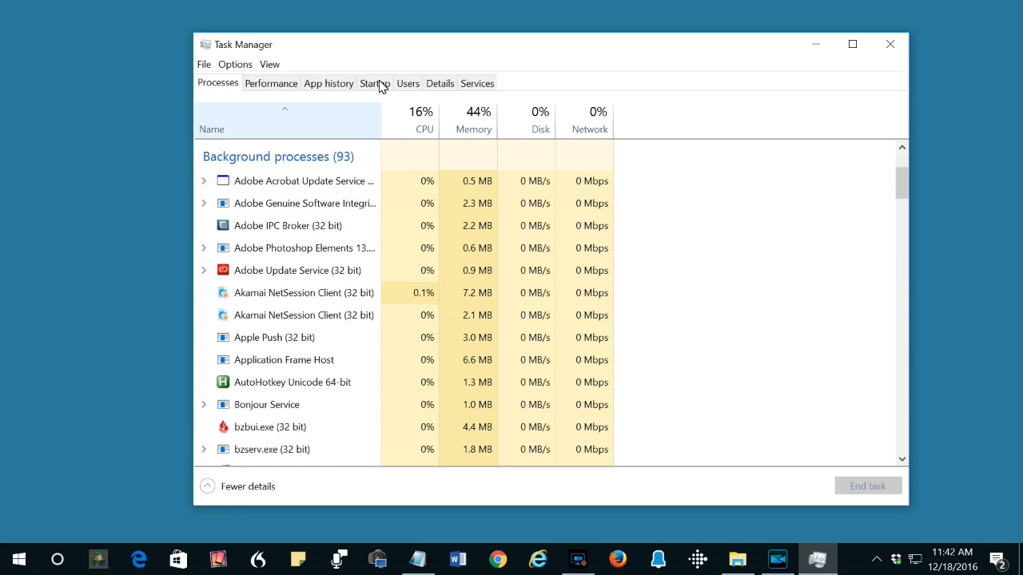
left_click(303, 248)
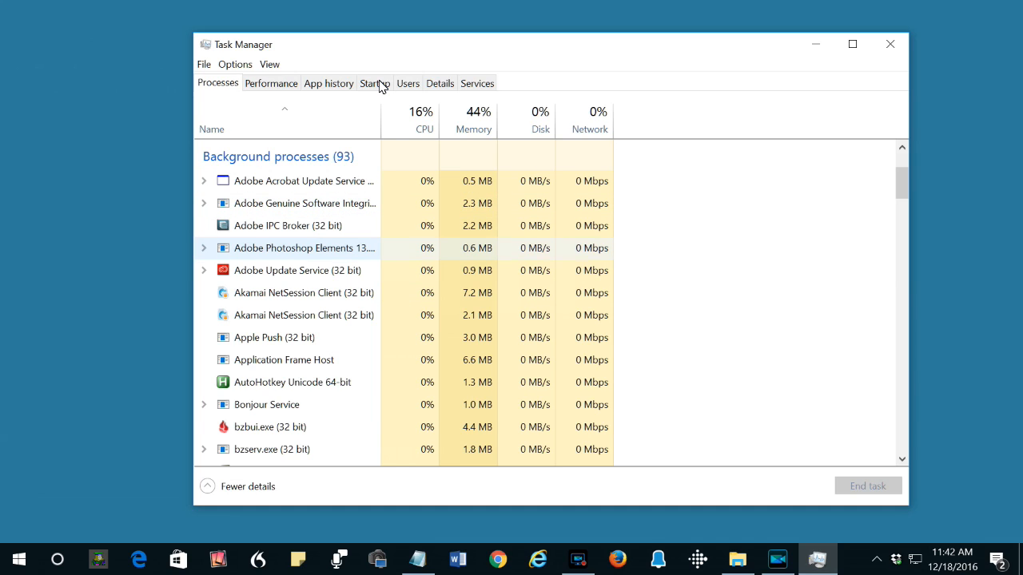
left_click(304, 292)
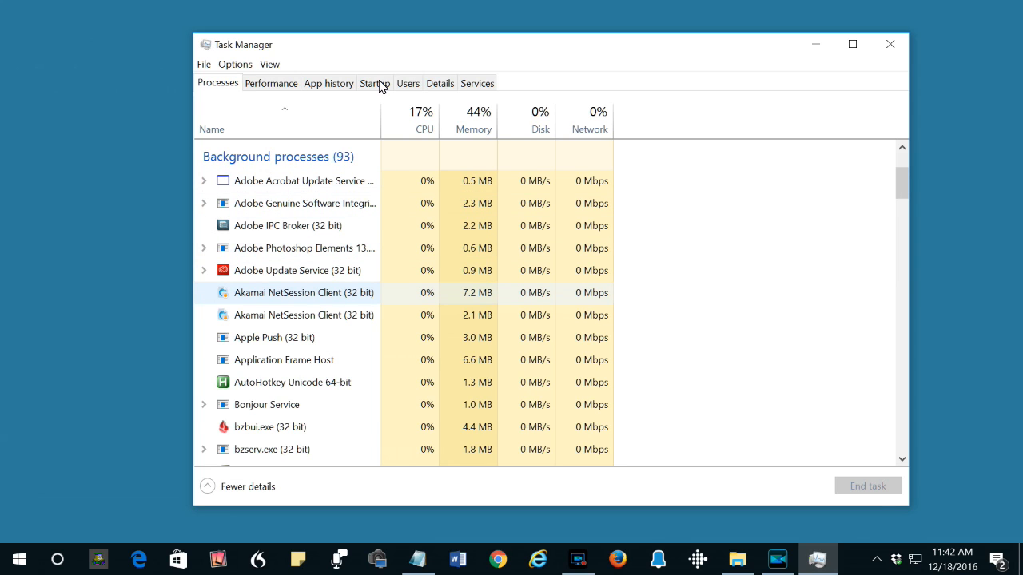
left_click(298, 270)
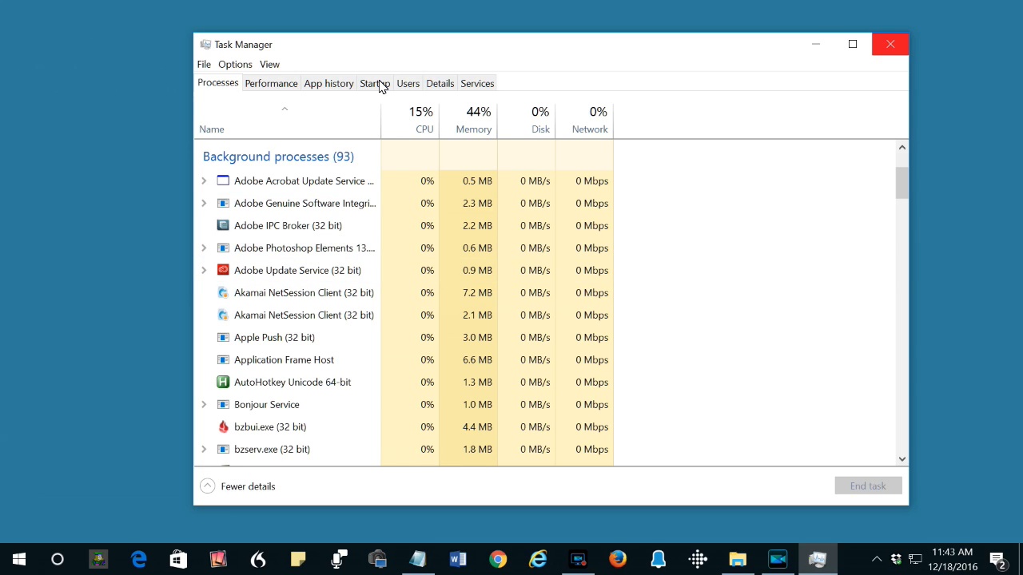
left_click(297, 270)
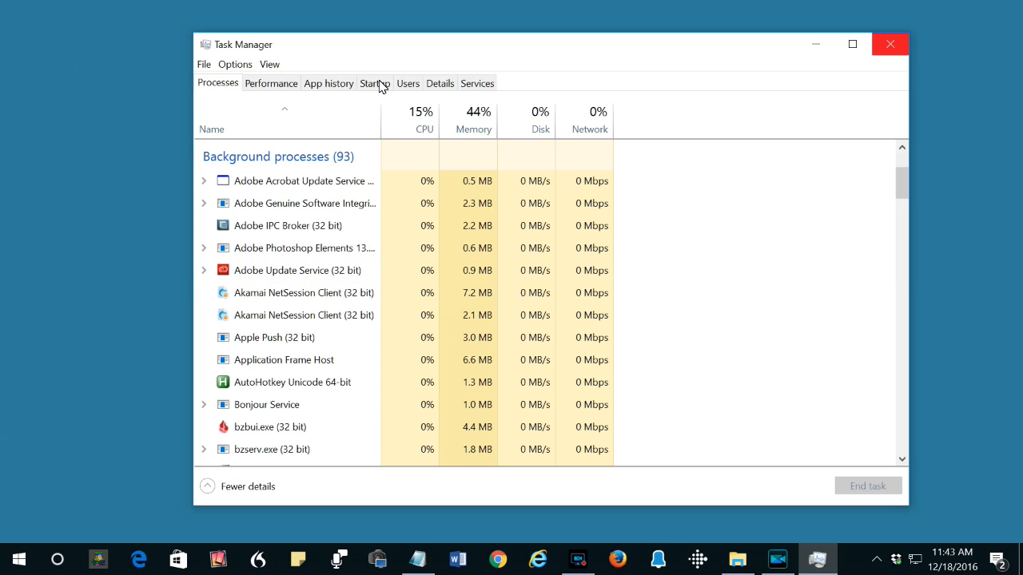
left_click(297, 270)
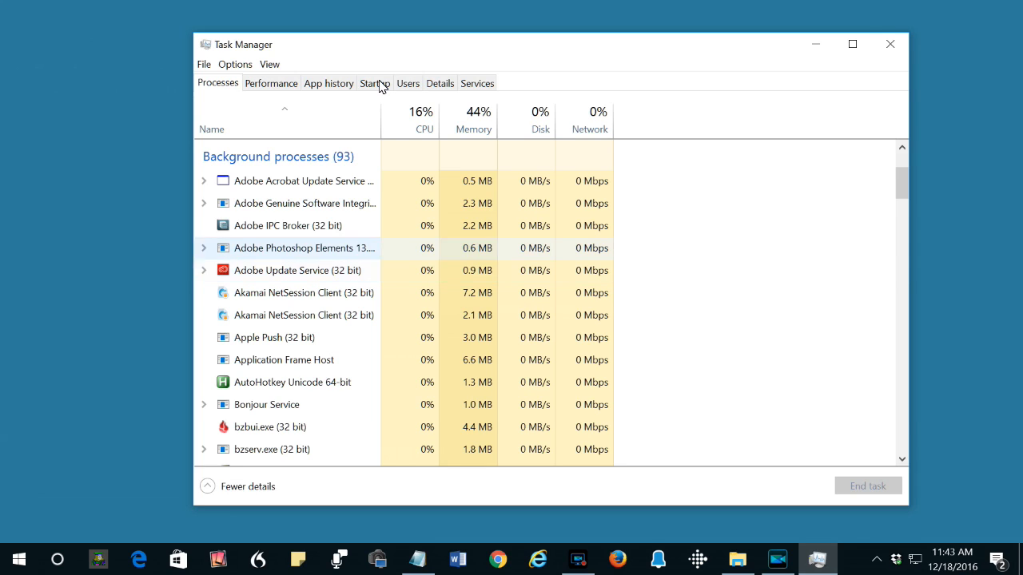
left_click(297, 270)
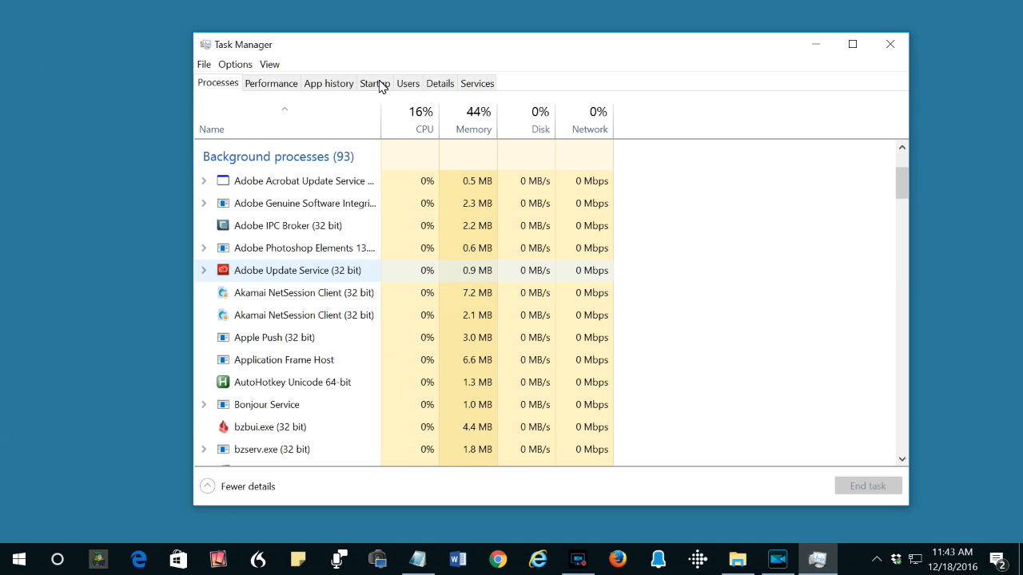
mouse_move(889, 44)
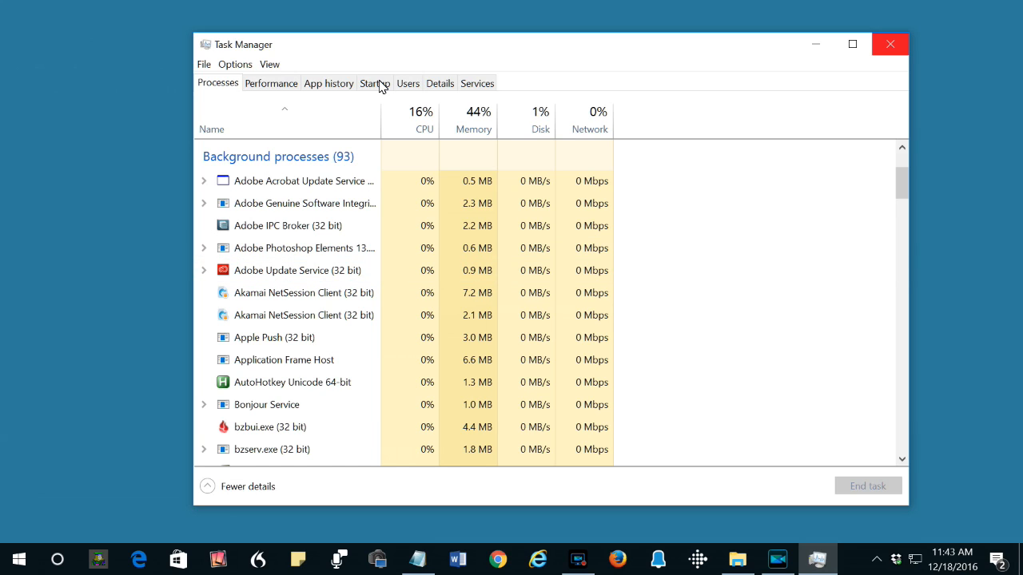
left_click(297, 270)
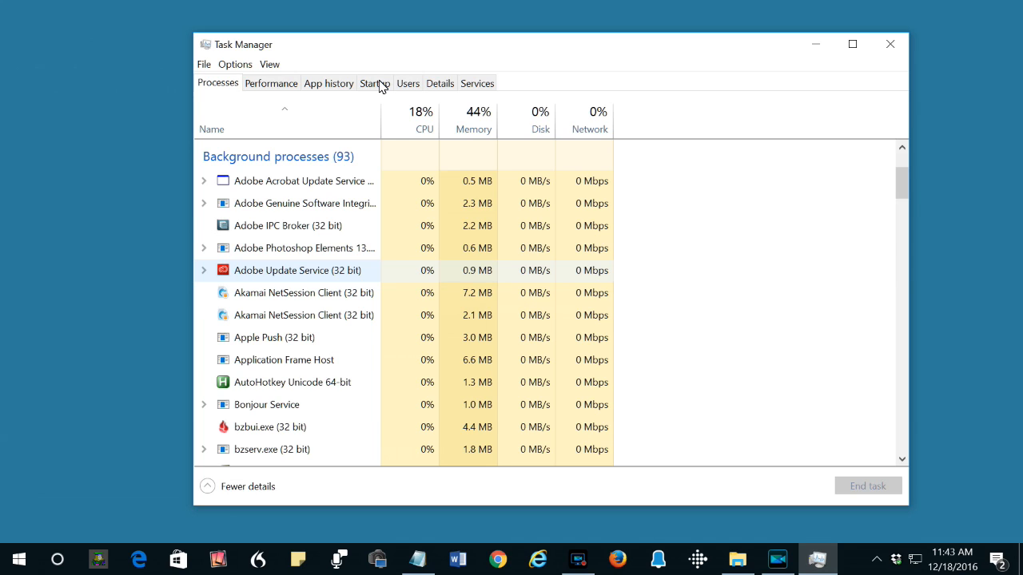
left_click(288, 180)
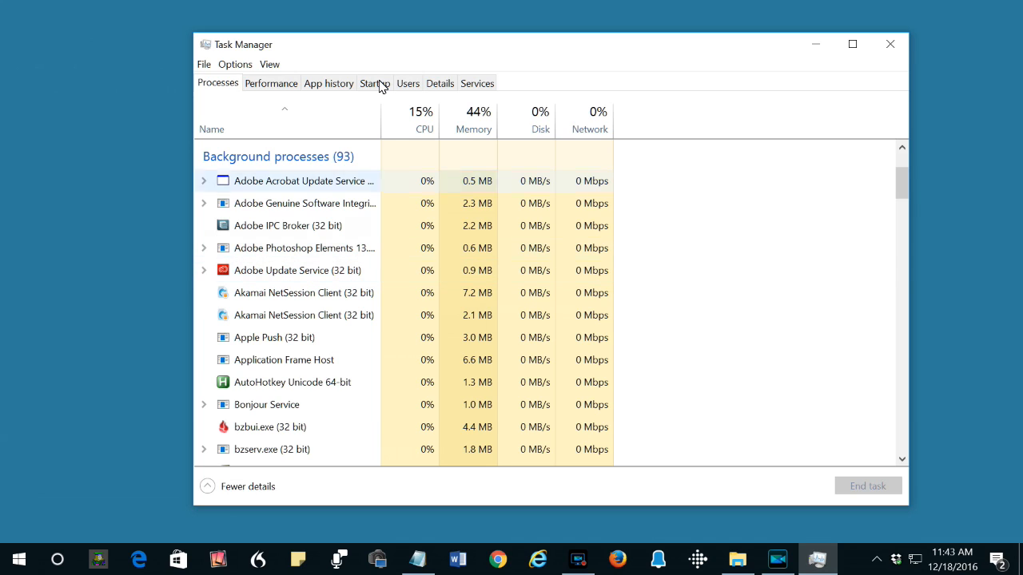
left_click(297, 270)
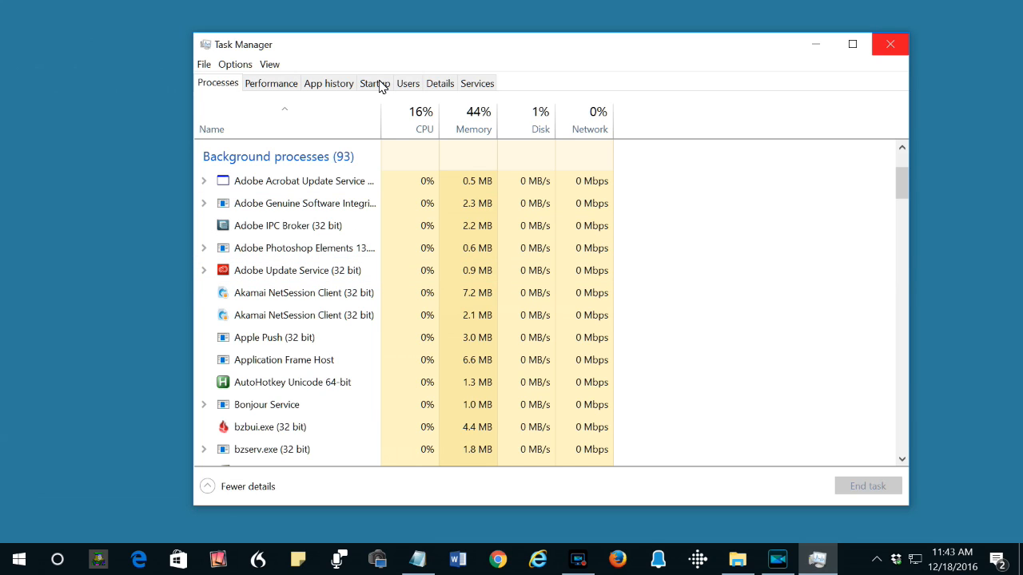
left_click(296, 270)
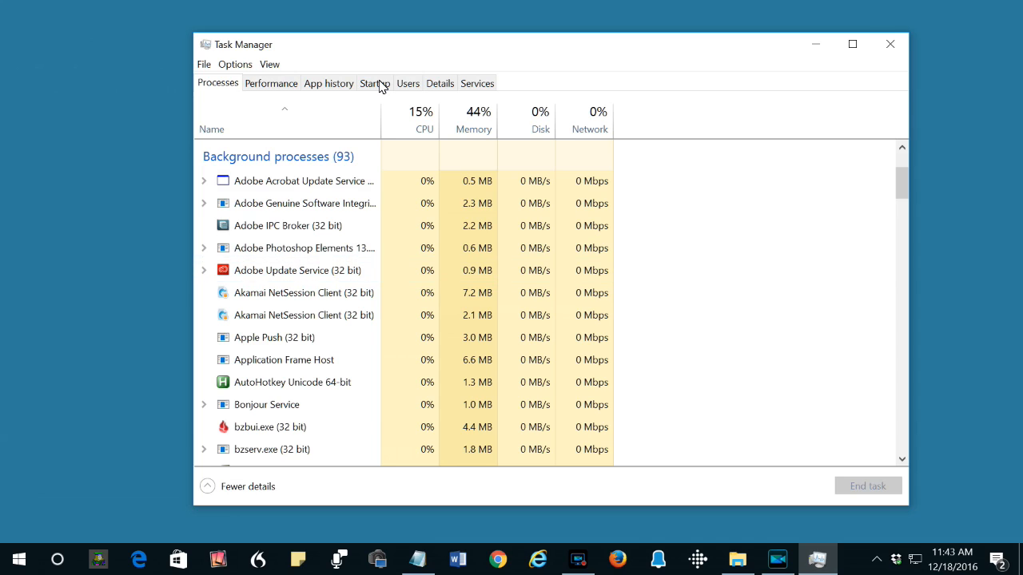
left_click(296, 270)
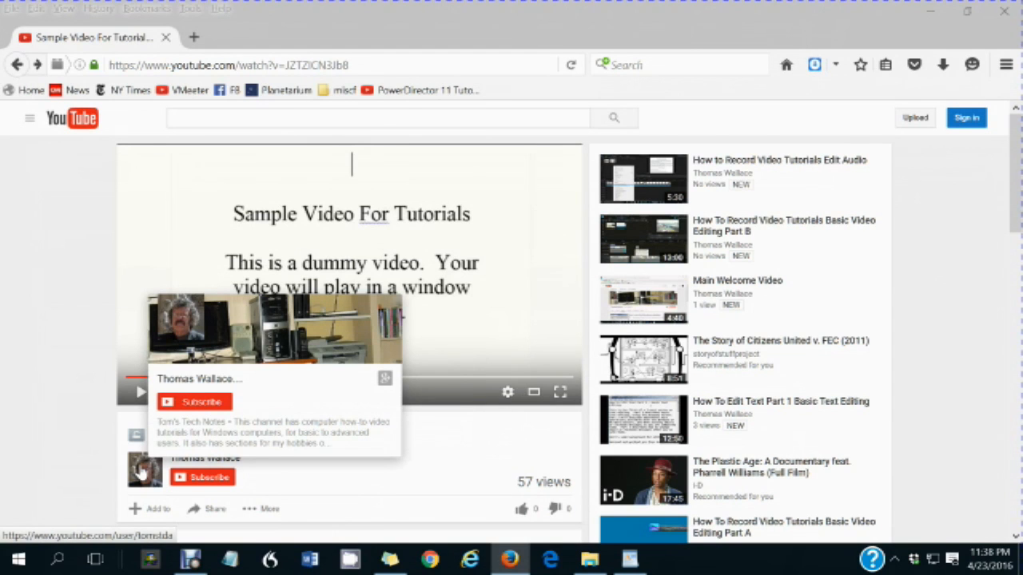
Step: Go to the uploader Thomas Wallace's YouTube channel page
left_click(144, 470)
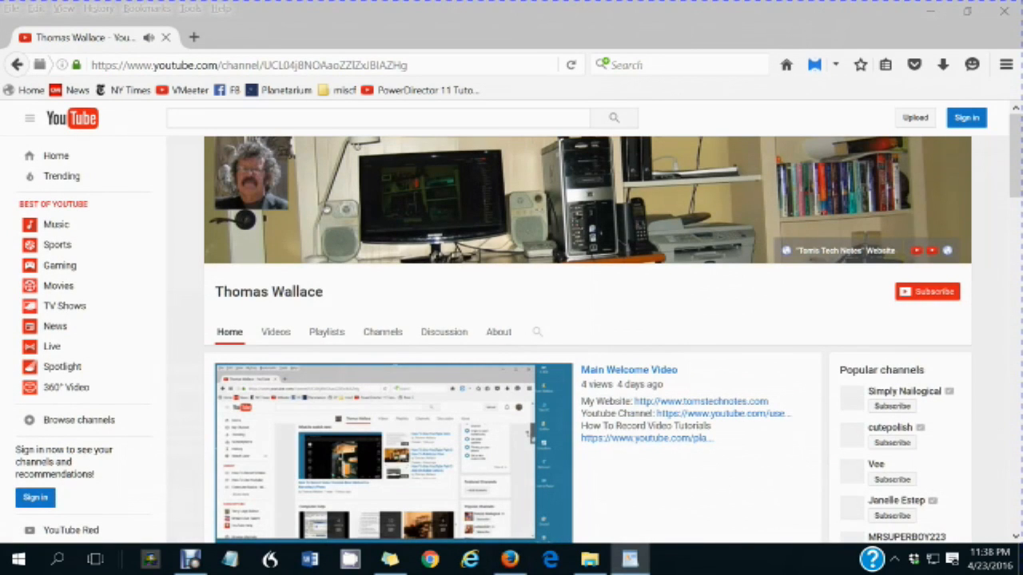